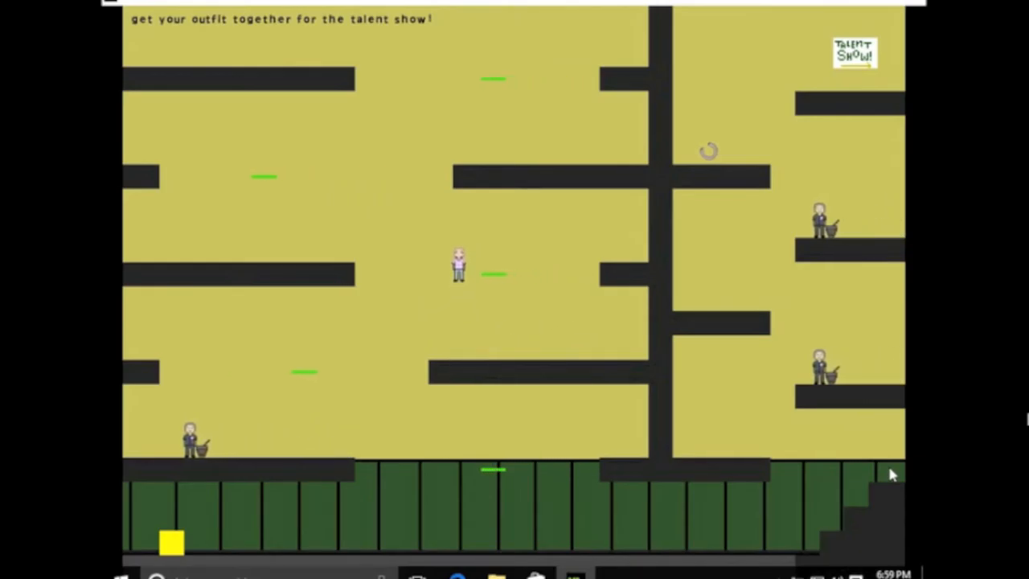
- Move the pink character left along the green ledge toward the left platforms
{"action": "key", "text": "Left"}
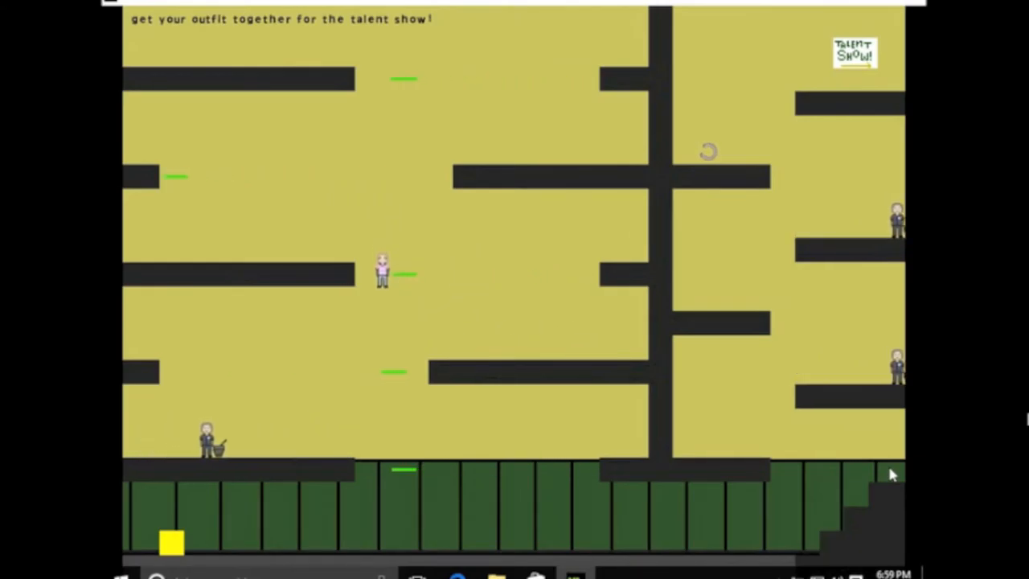